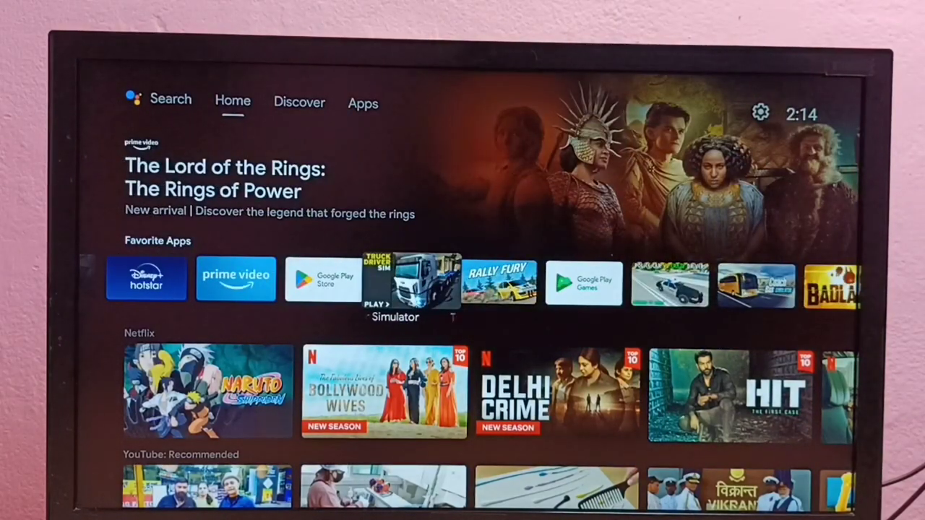
Step: Reach the Screen resolution panel and turn 'Auto switch to best resolution' off
click(299, 101)
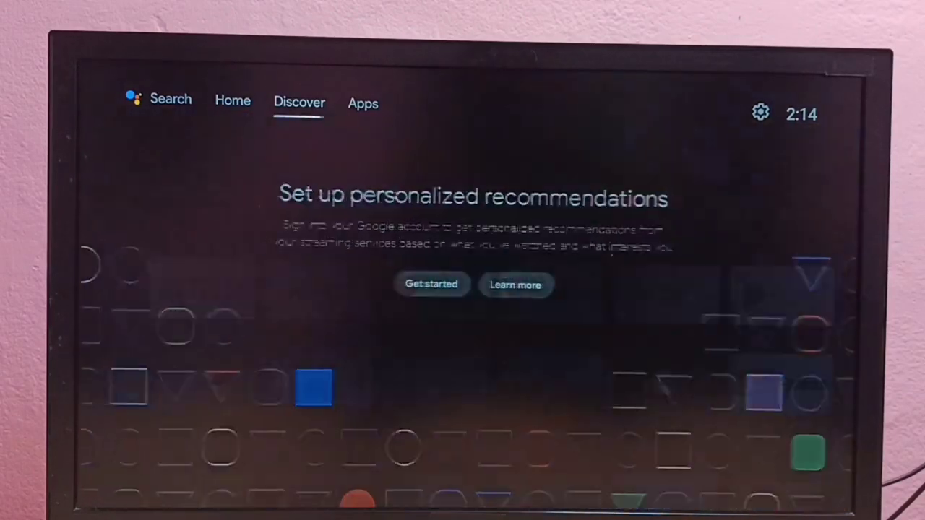
click(760, 113)
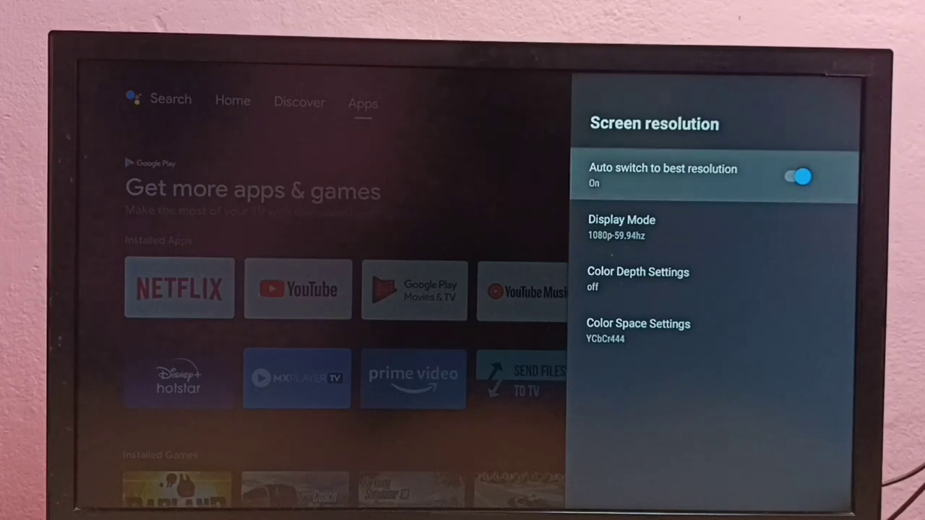
click(798, 177)
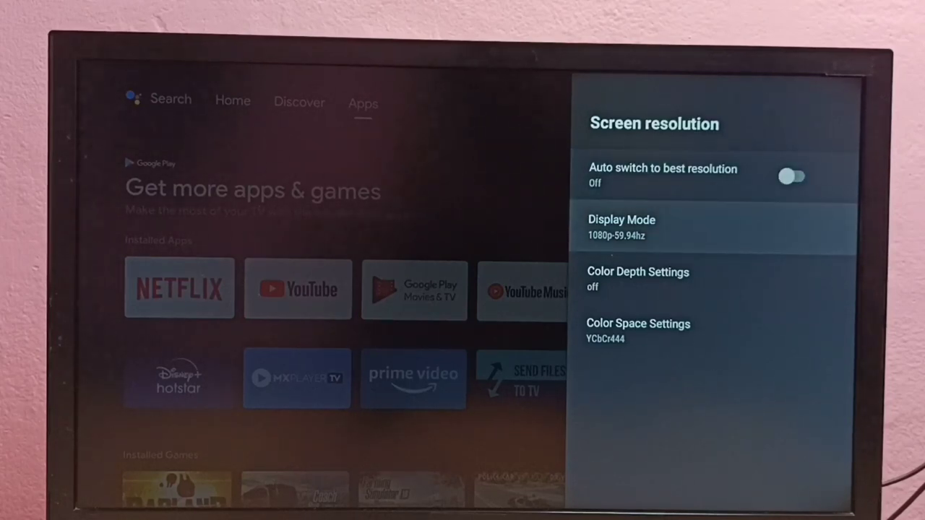
Step: Bring up the Display Mode list from the Screen resolution panel
click(710, 228)
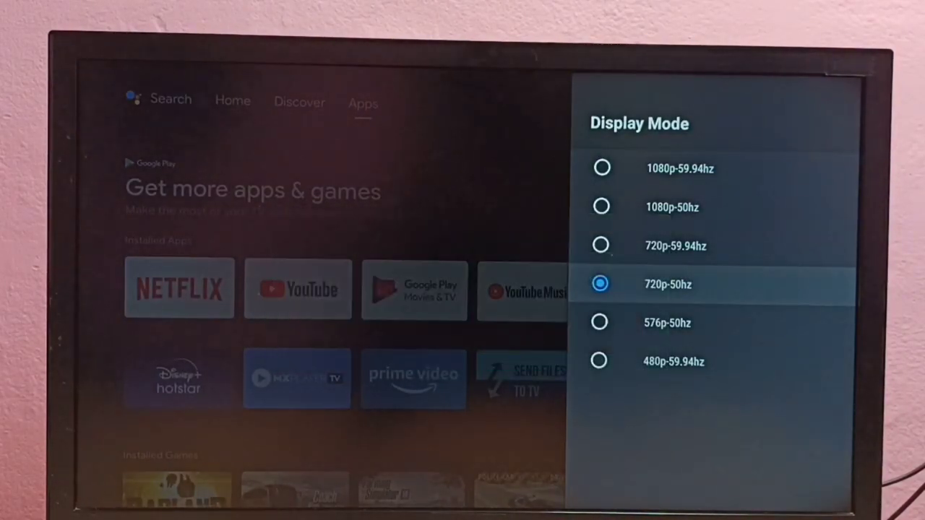
Step: Choose 1080p-59.94hz, confirm keeping it, leaving auto switch to best resolution on
key(Back)
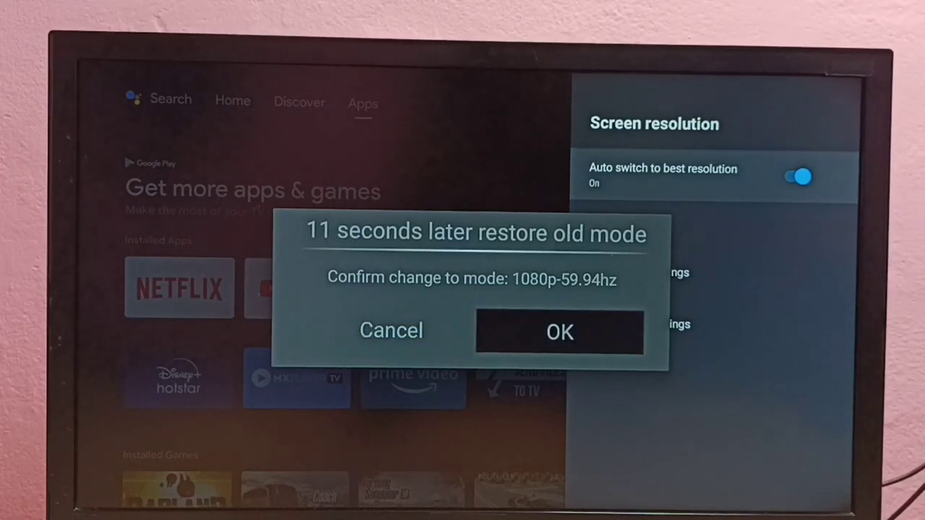
click(559, 331)
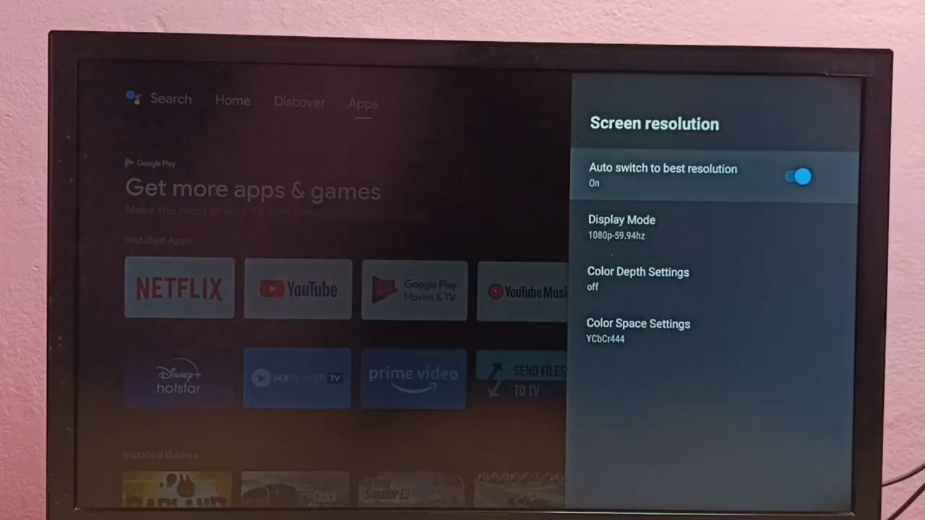